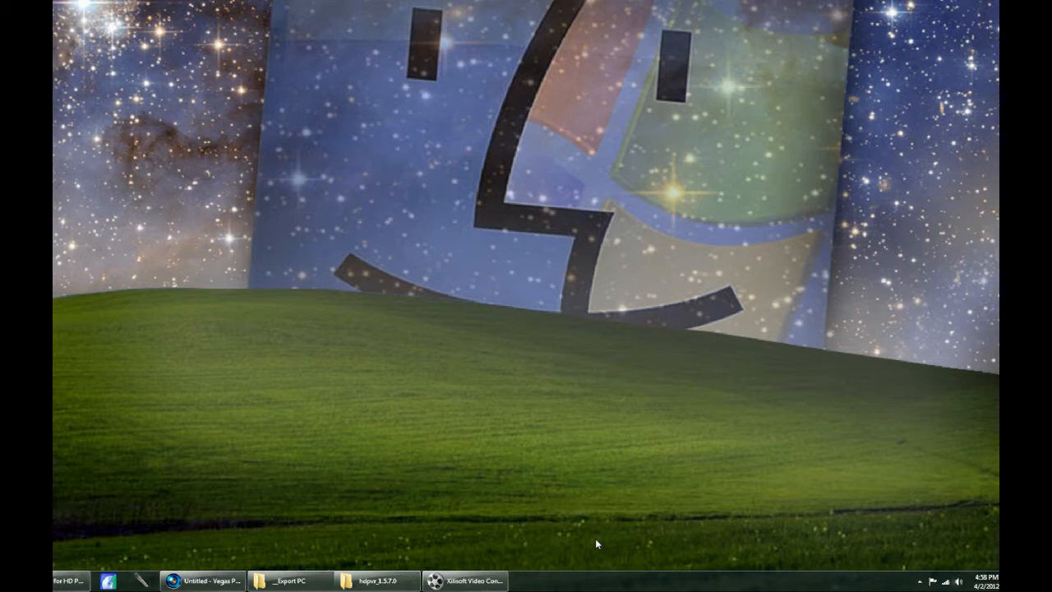
pyautogui.moveTo(80, 562)
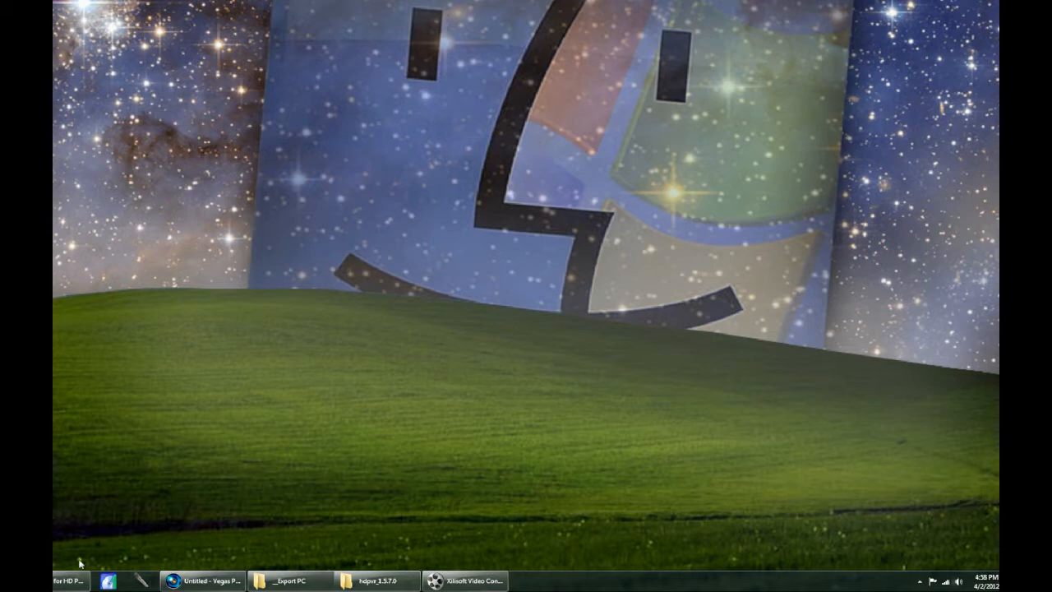
# Restore the browser window showing the HD PVR driver download and install notes.
pyautogui.click(69, 580)
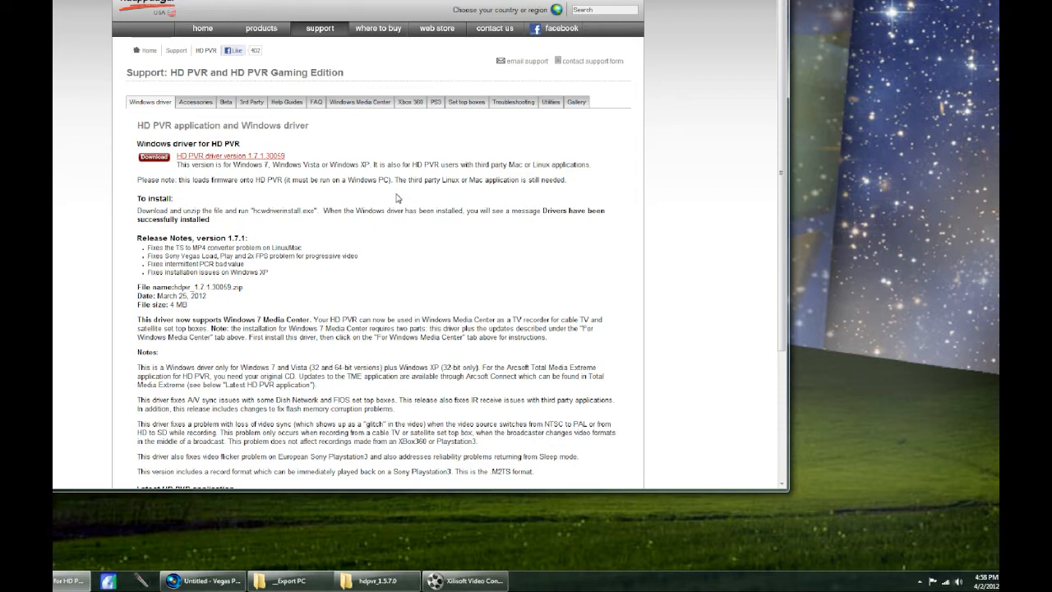
pyautogui.moveTo(213, 562)
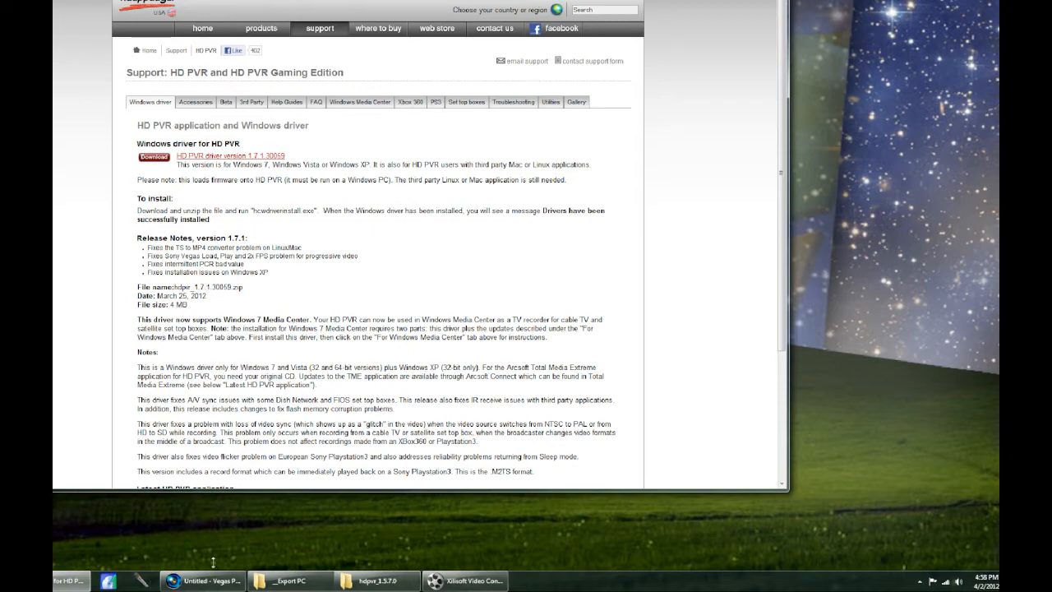
# Restore the _Export PC Explorer window listing the M2TS and MP4 recordings.
pyautogui.click(203, 582)
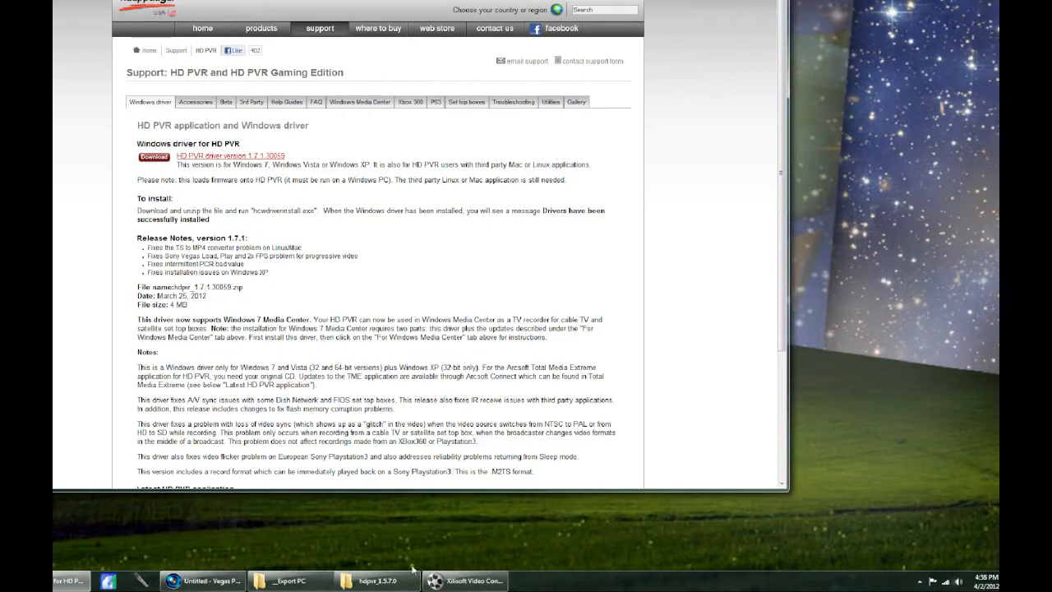
pyautogui.click(289, 580)
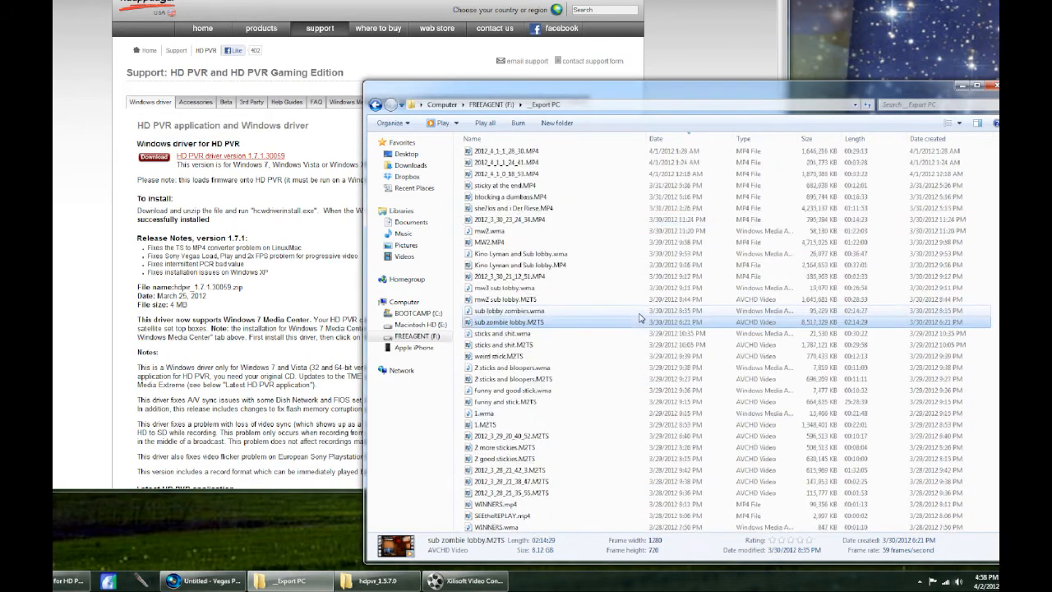
pyautogui.scroll(-3)
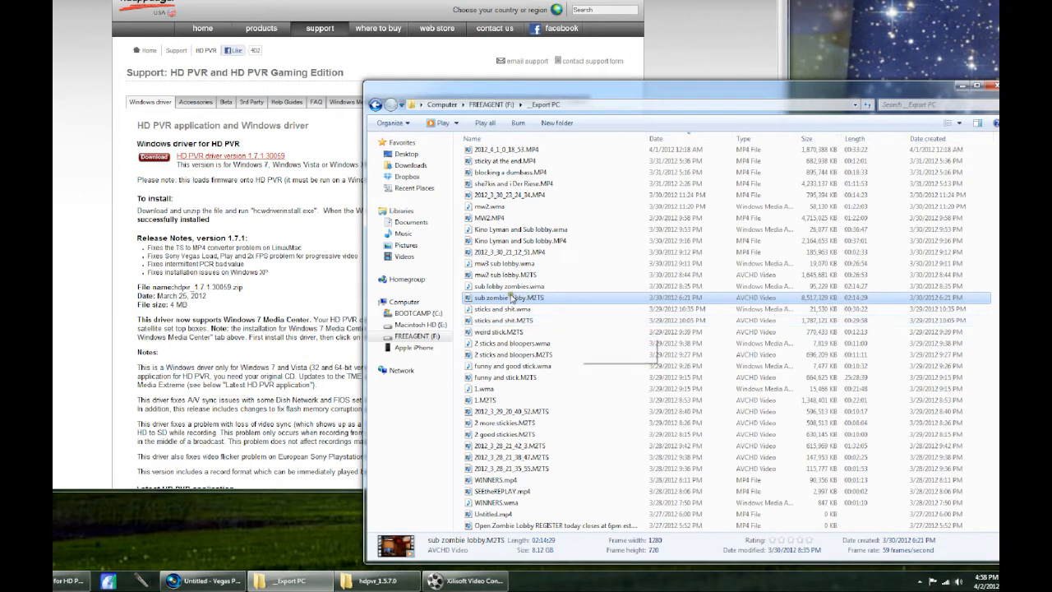
pyautogui.moveTo(513, 306)
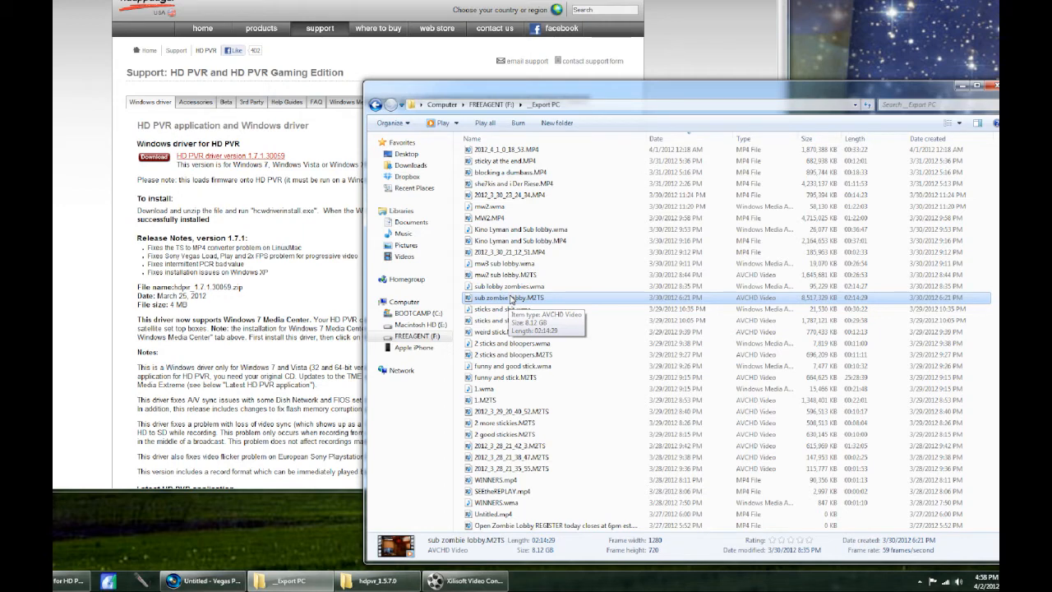
pyautogui.moveTo(863, 298)
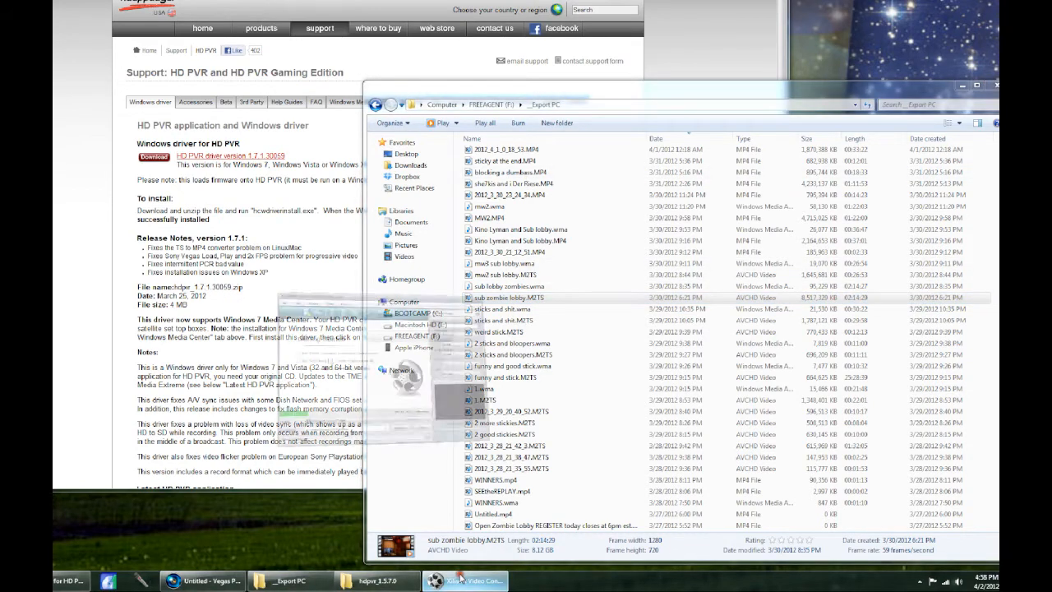
# Restore Xilisoft with sub zombie lobby.M2TS and choose the MPEG4 HD Video (*.mp4) profile.
pyautogui.click(465, 581)
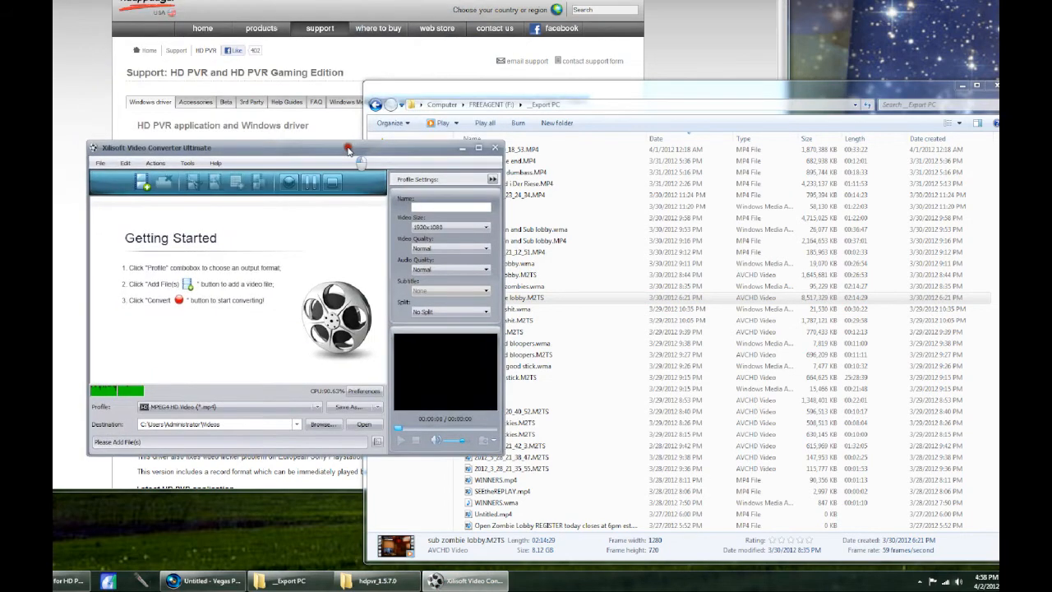
pyautogui.moveTo(268, 146)
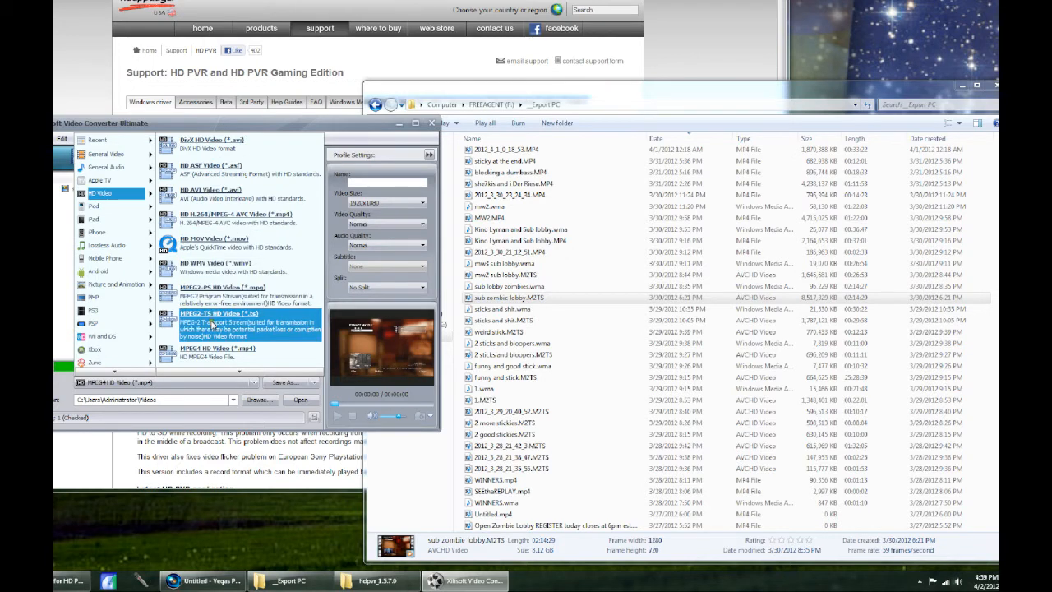
pyautogui.click(217, 351)
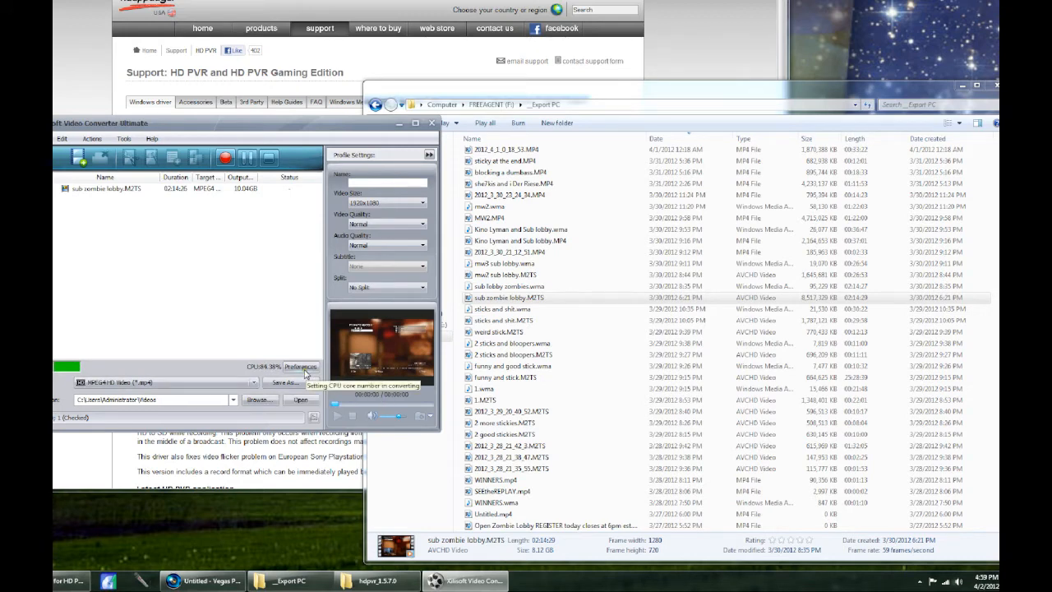
# Enable 'Convert with all cores' in Xilisoft's Convert preferences.
pyautogui.click(301, 366)
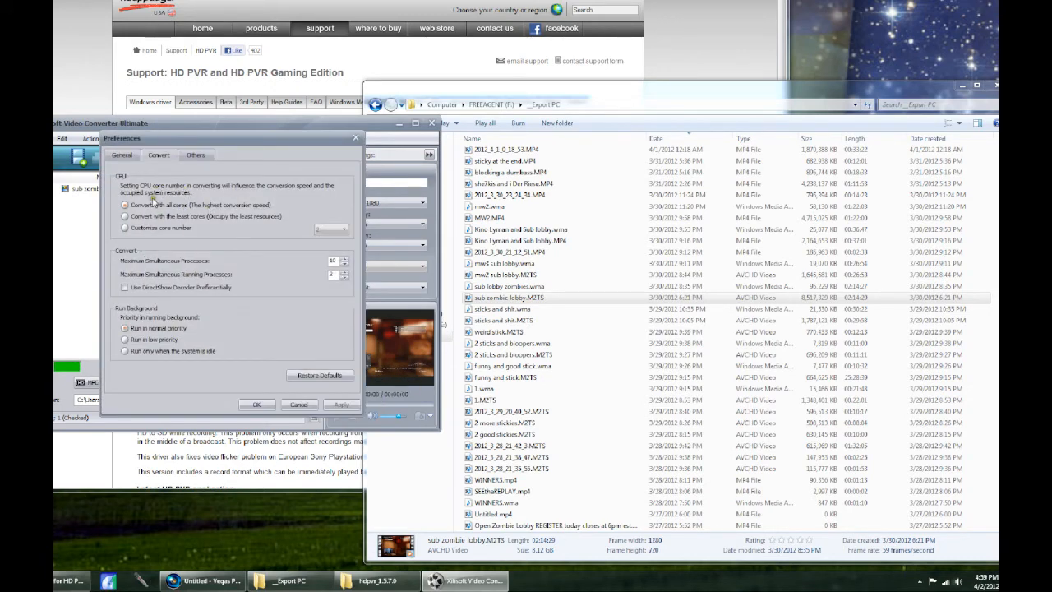
pyautogui.click(257, 404)
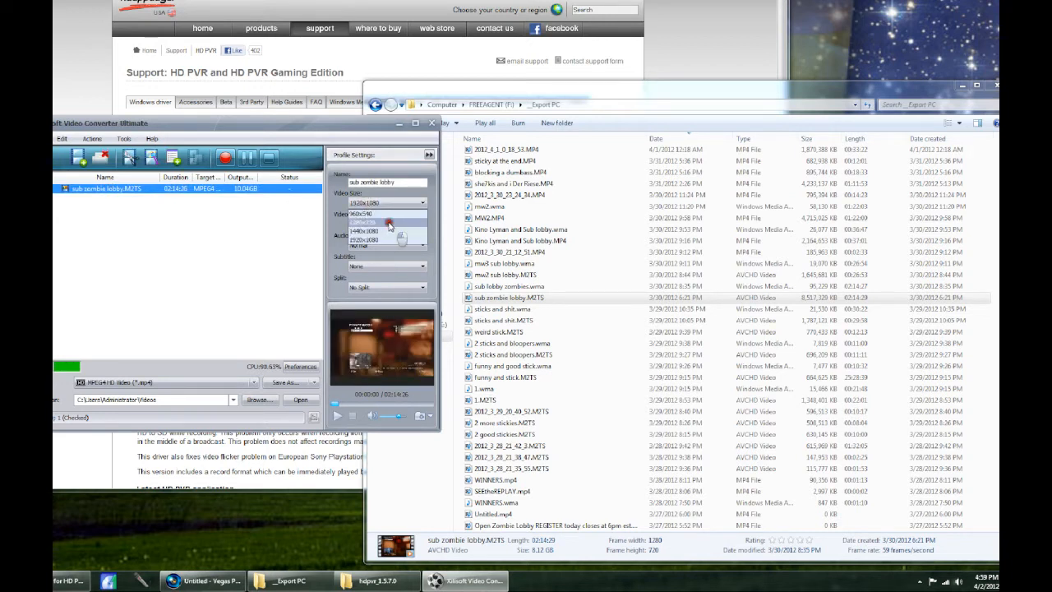
# Choose 1280x720 size with Highest video and audio quality, and expand Advanced Profile Settings.
pyautogui.click(378, 224)
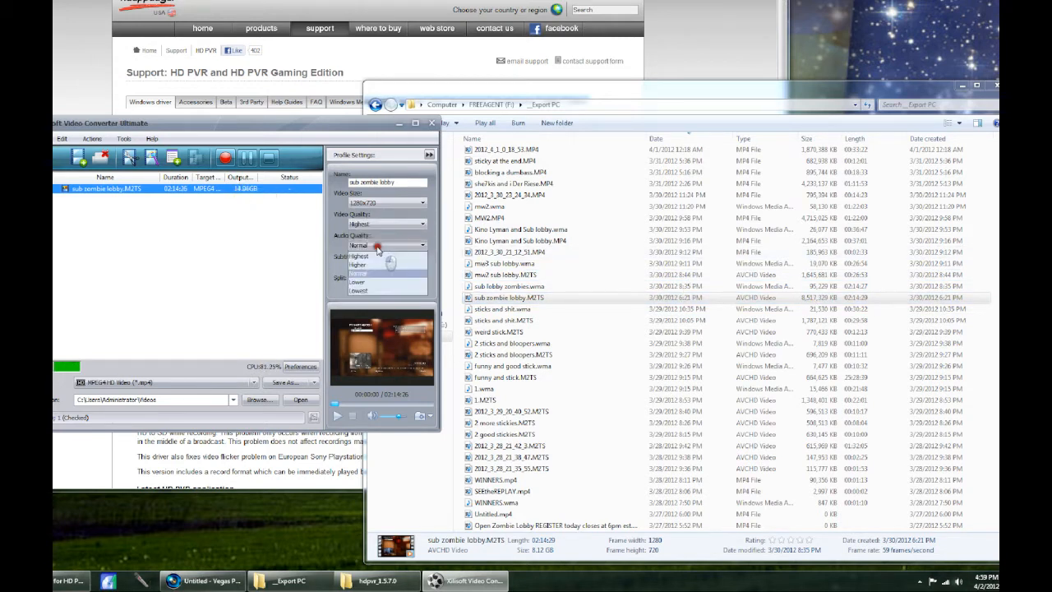
pyautogui.click(358, 256)
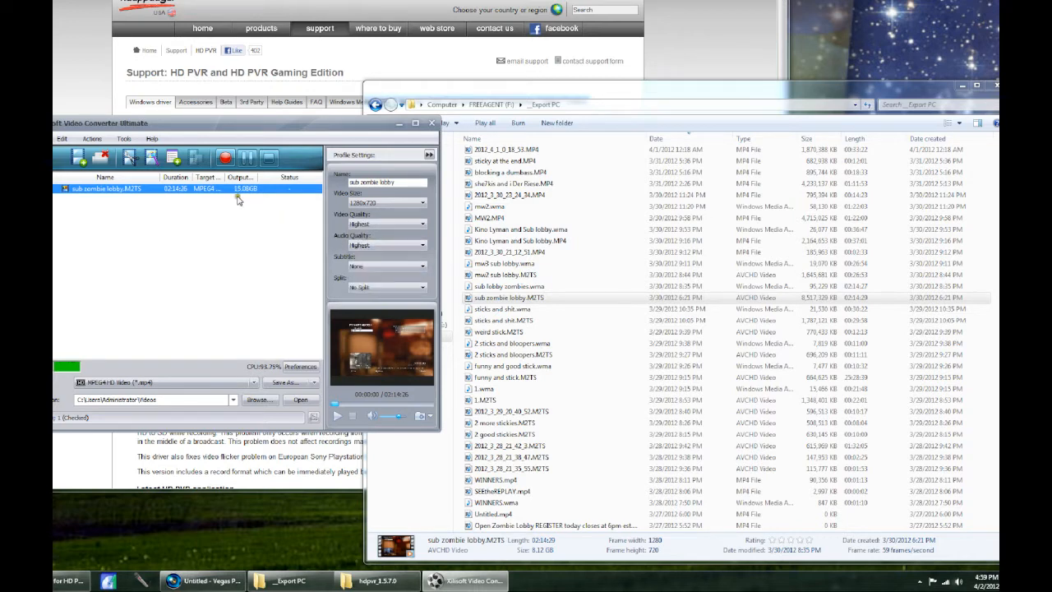
pyautogui.click(428, 155)
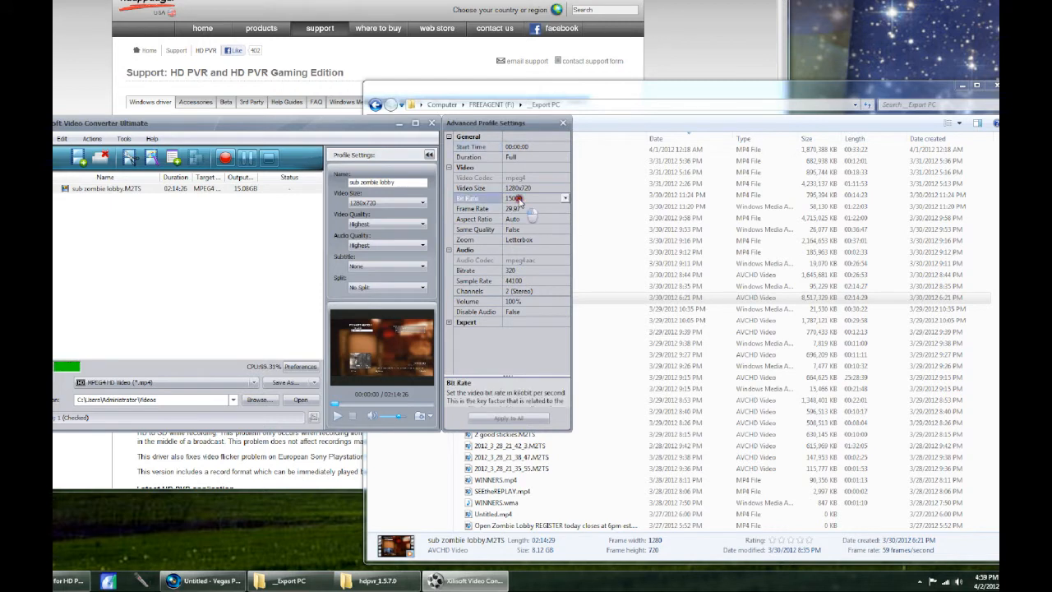
# Enter an 8000 kbps video bit rate, set Same Quality to False, and check audio bitrate.
pyautogui.click(565, 198)
pyautogui.write('8000')
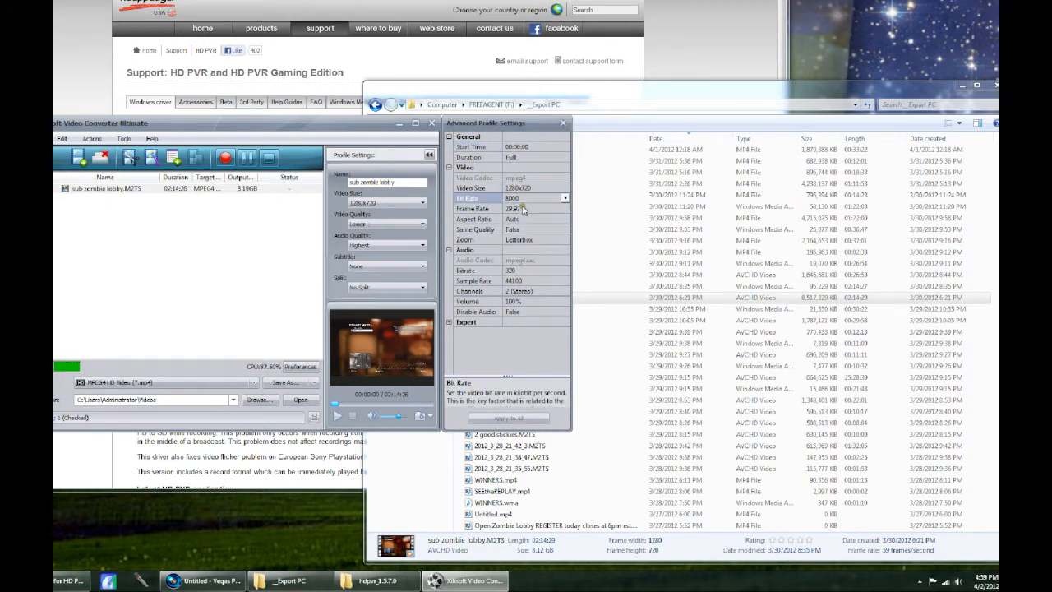
pyautogui.click(565, 208)
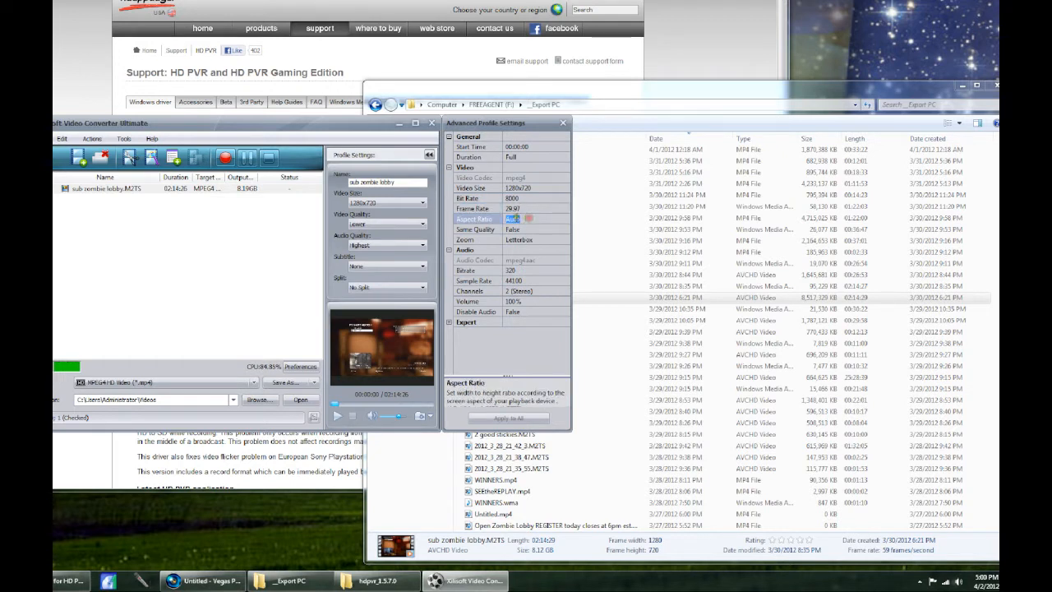
pyautogui.click(534, 228)
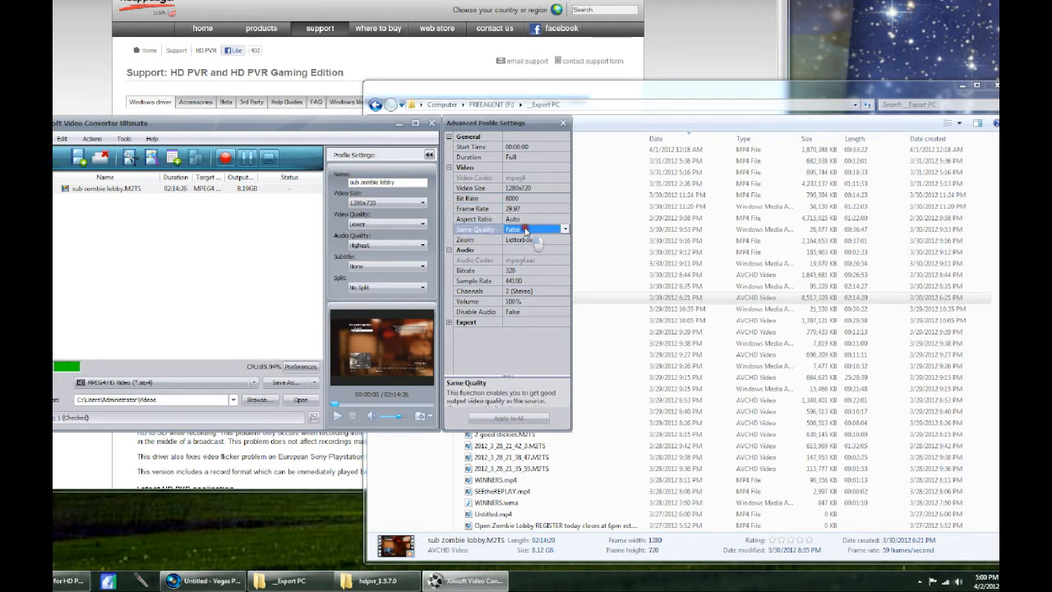
pyautogui.click(535, 229)
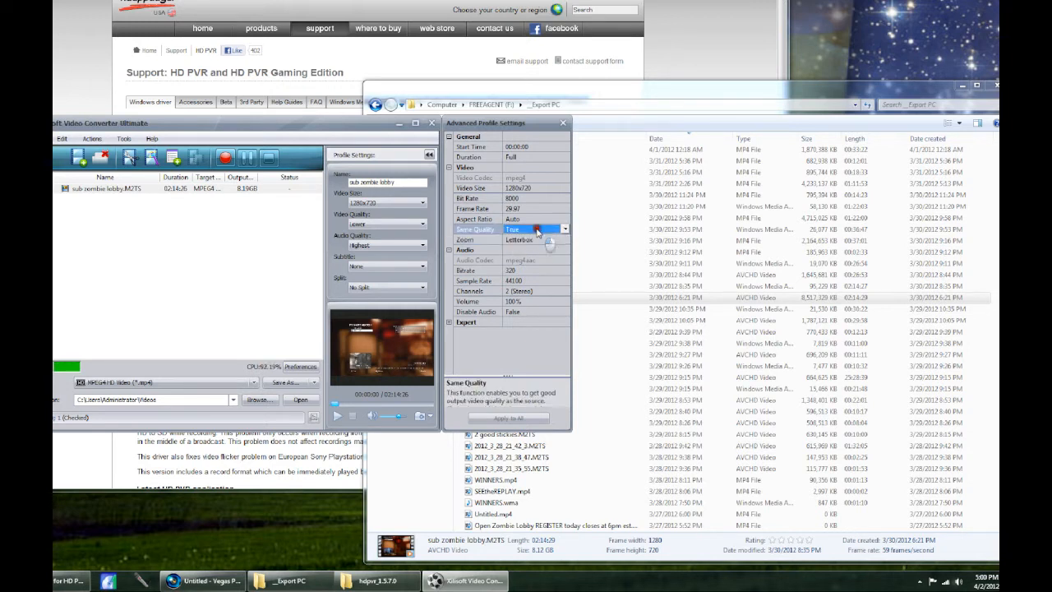
pyautogui.click(534, 239)
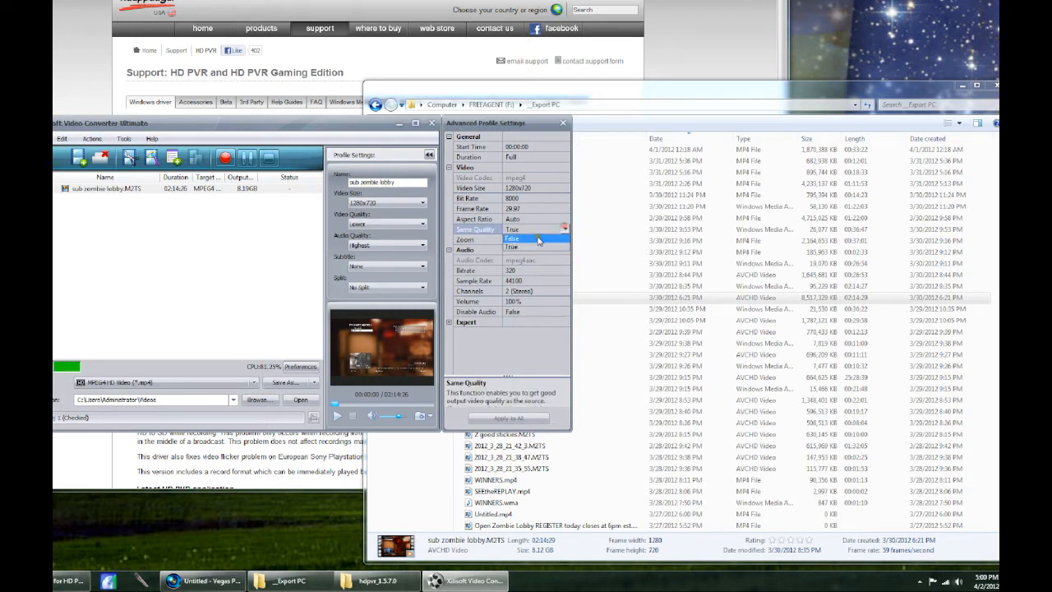
pyautogui.click(535, 239)
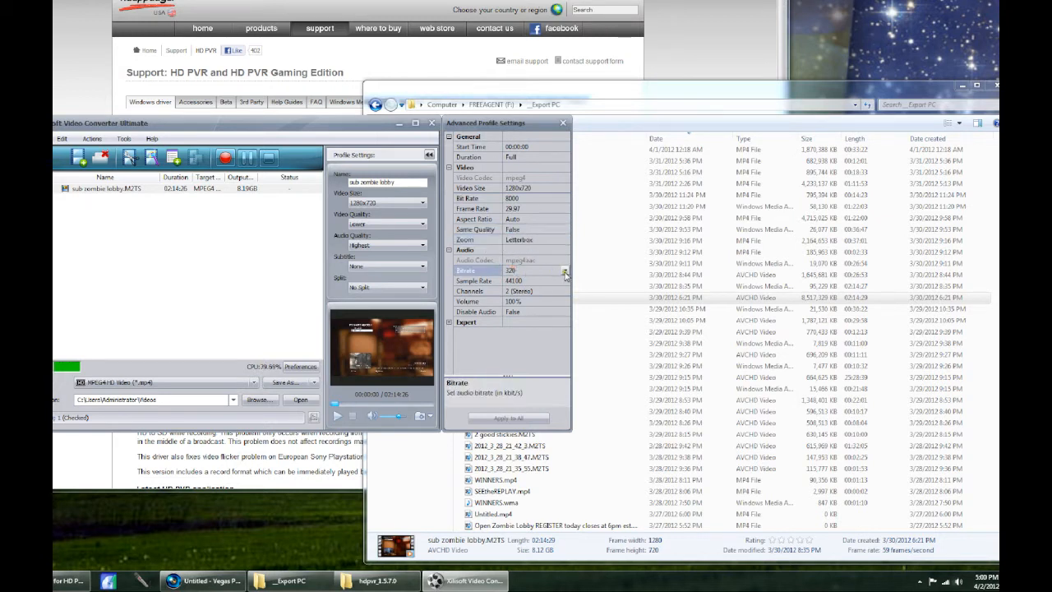
pyautogui.click(565, 270)
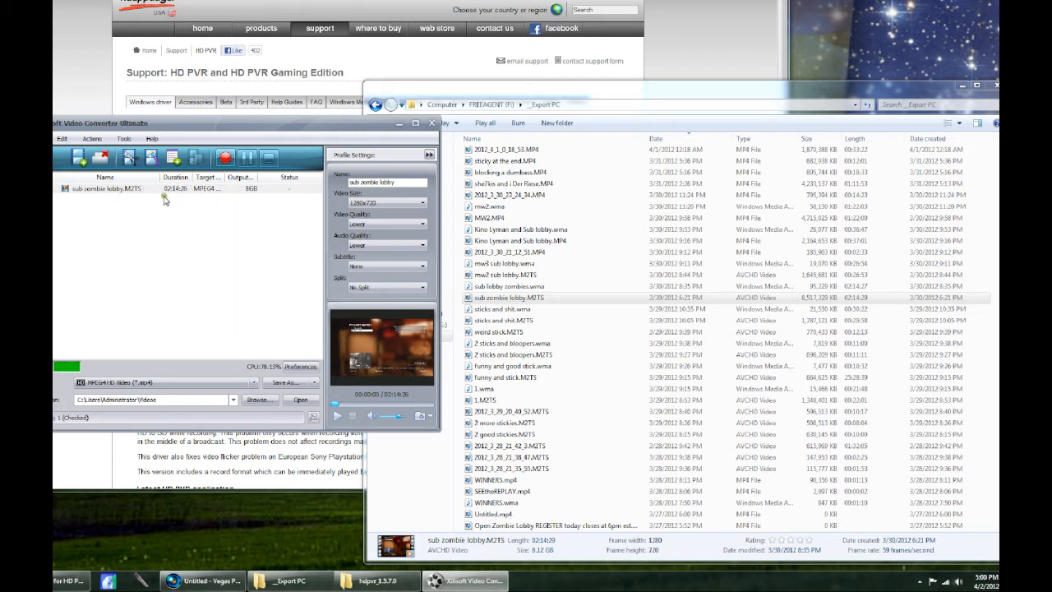
pyautogui.moveTo(198, 219)
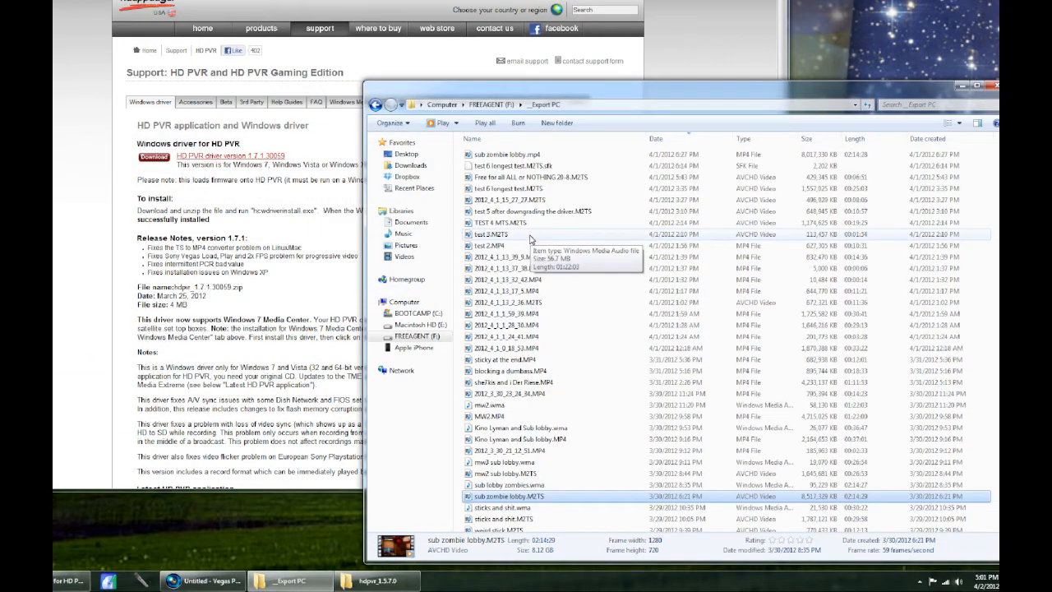
# Select sub zombie lobby.mp4 in the _Export PC folder and move the window aside.
pyautogui.click(510, 156)
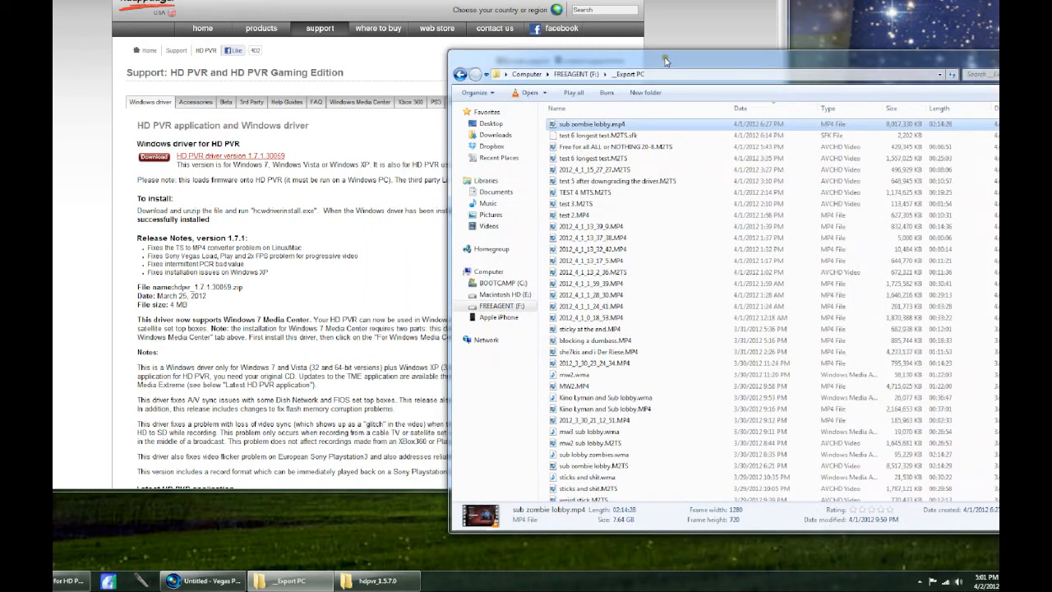
pyautogui.click(202, 581)
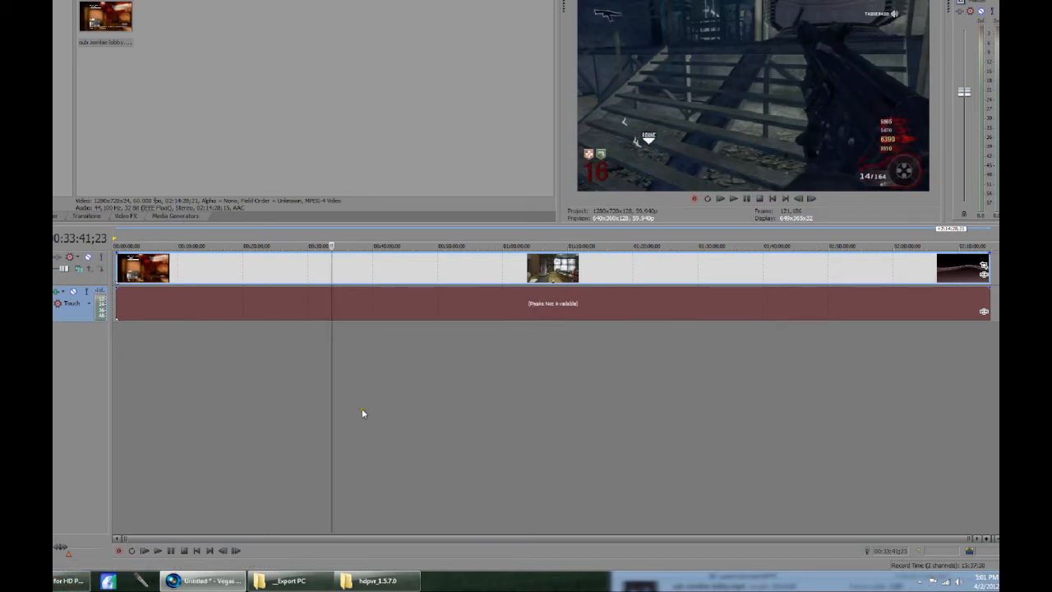
# Play the sub zombie lobby clip from the Vegas timeline and stop around 1:28:24.
pyautogui.click(566, 278)
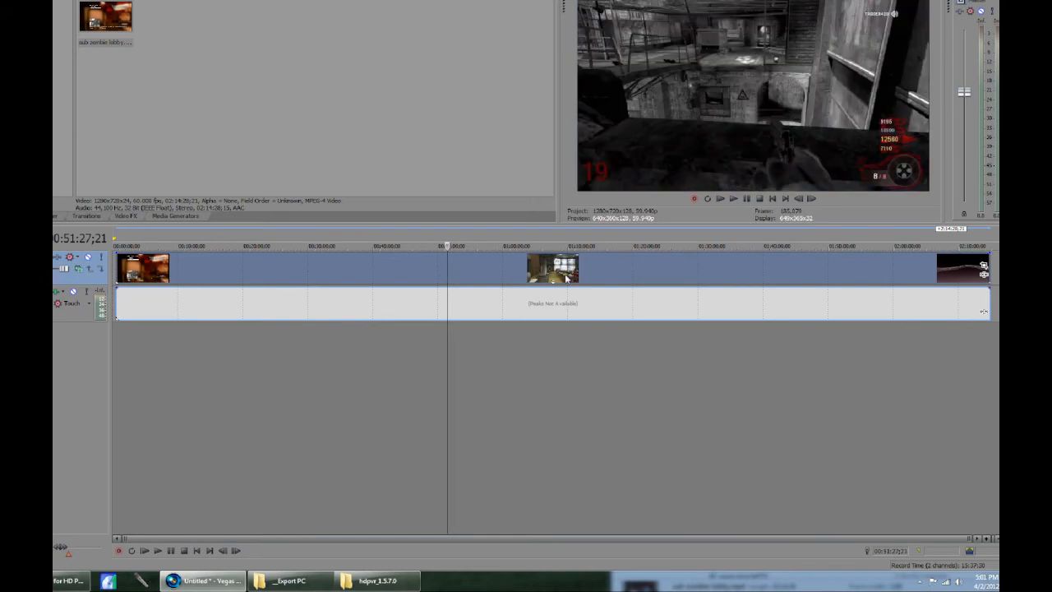
pyautogui.click(687, 273)
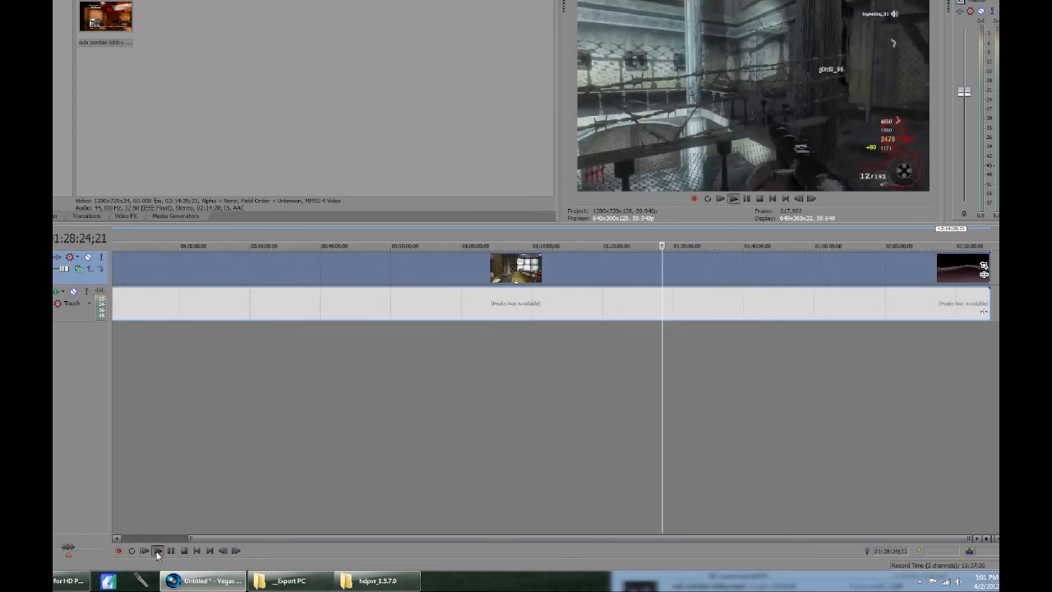
pyautogui.click(157, 551)
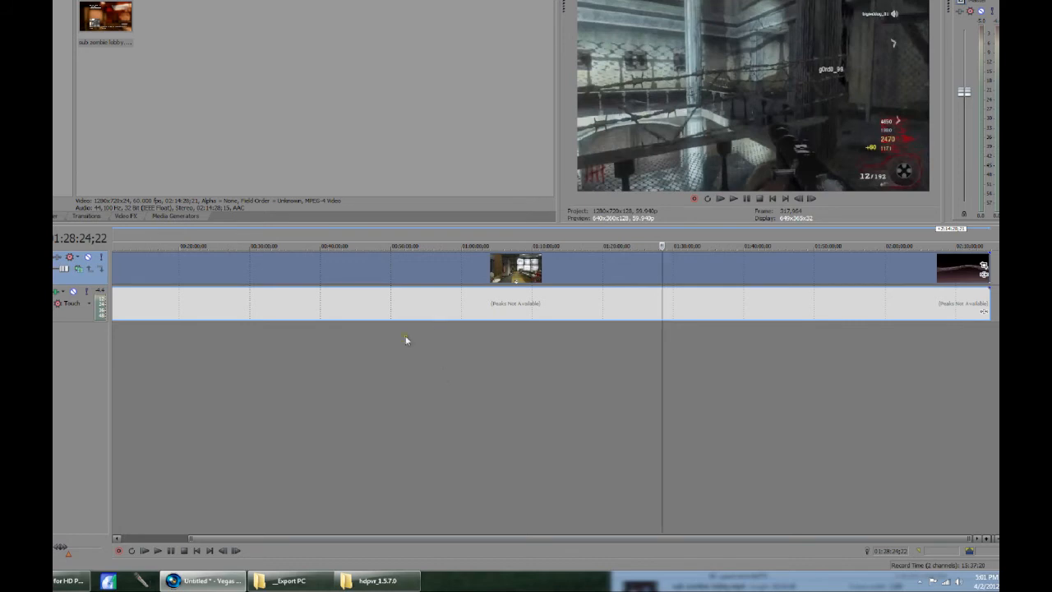
pyautogui.moveTo(434, 329)
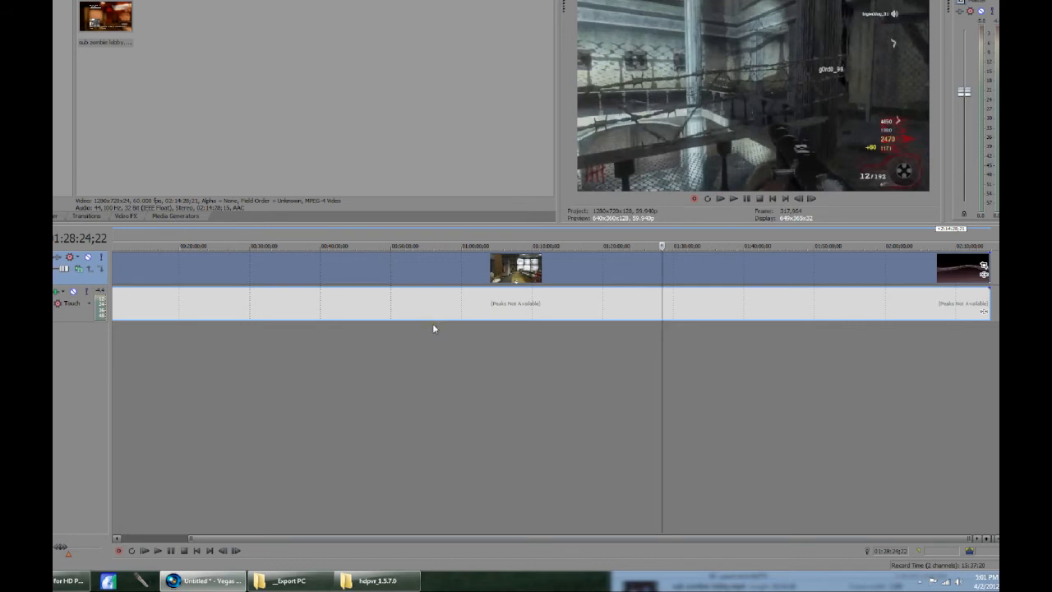